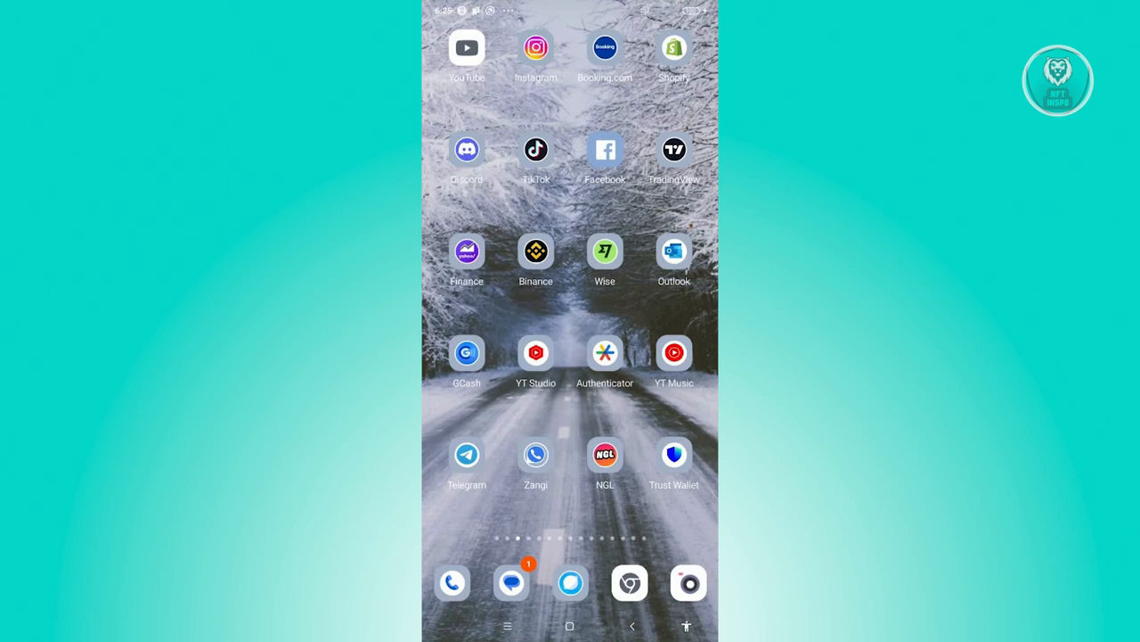
Swipe to the next home-screen page showing Contacts, Lens, Excel and WhatsApp
scroll(left, 3)
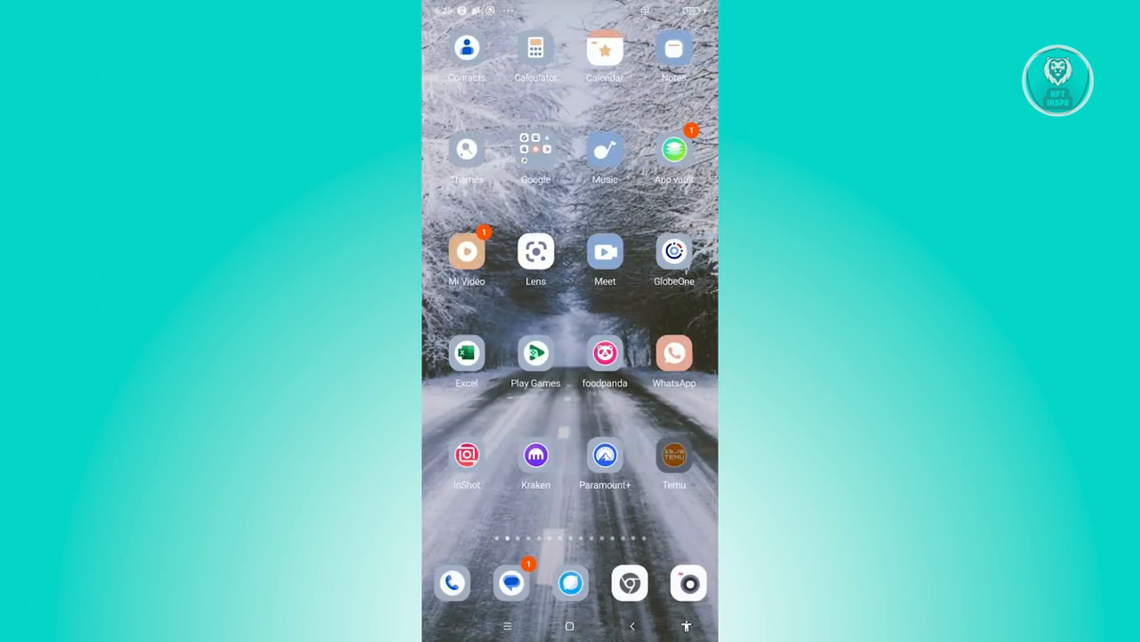
Launch TikTok from the home screen, landing on the profile page
click(570, 583)
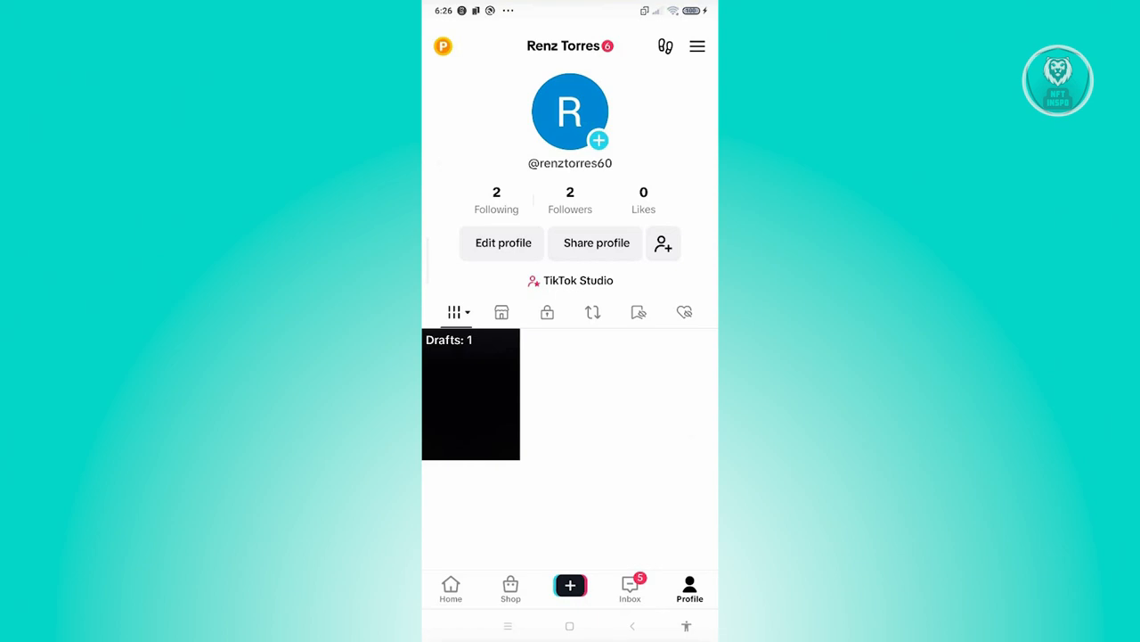
Navigate via Settings and privacy > Account to the Account information page
click(698, 46)
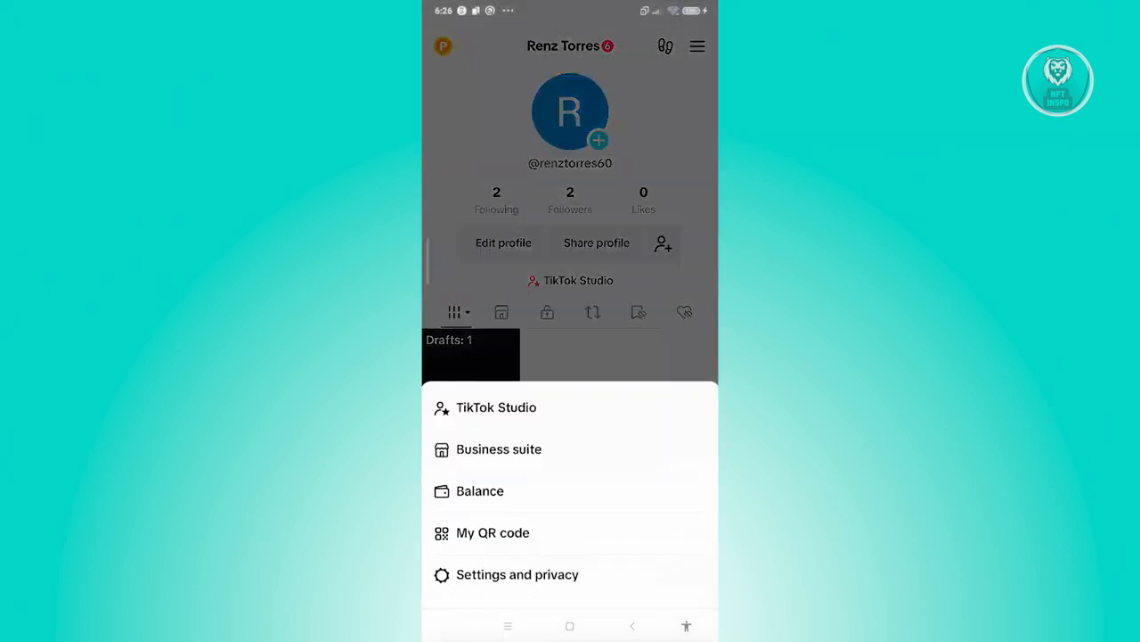
click(517, 574)
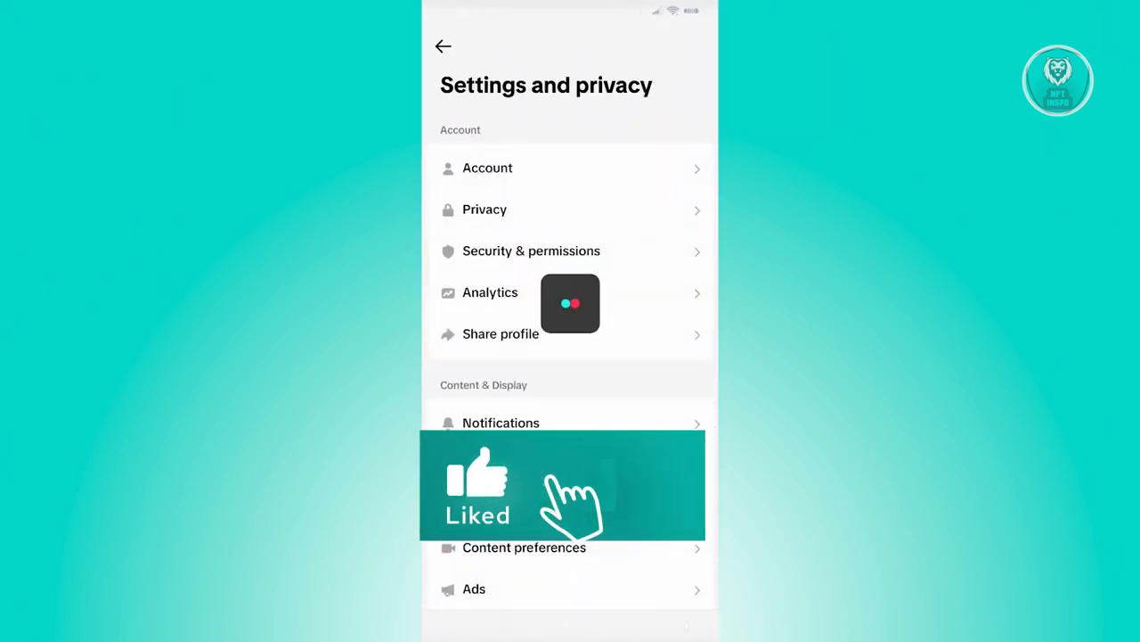
click(488, 167)
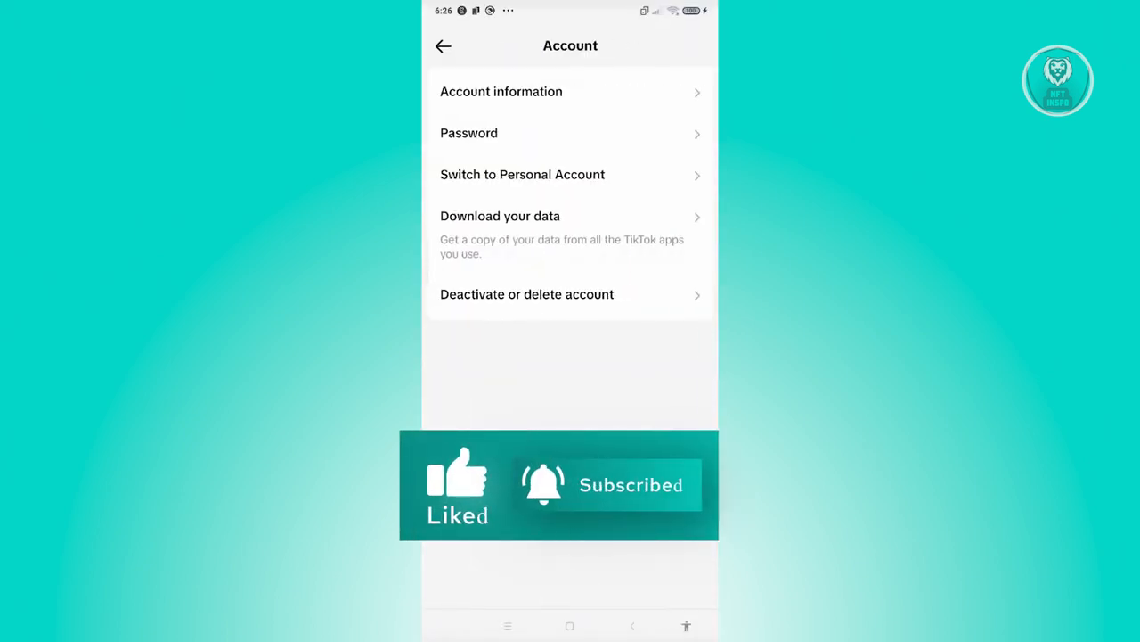
click(500, 91)
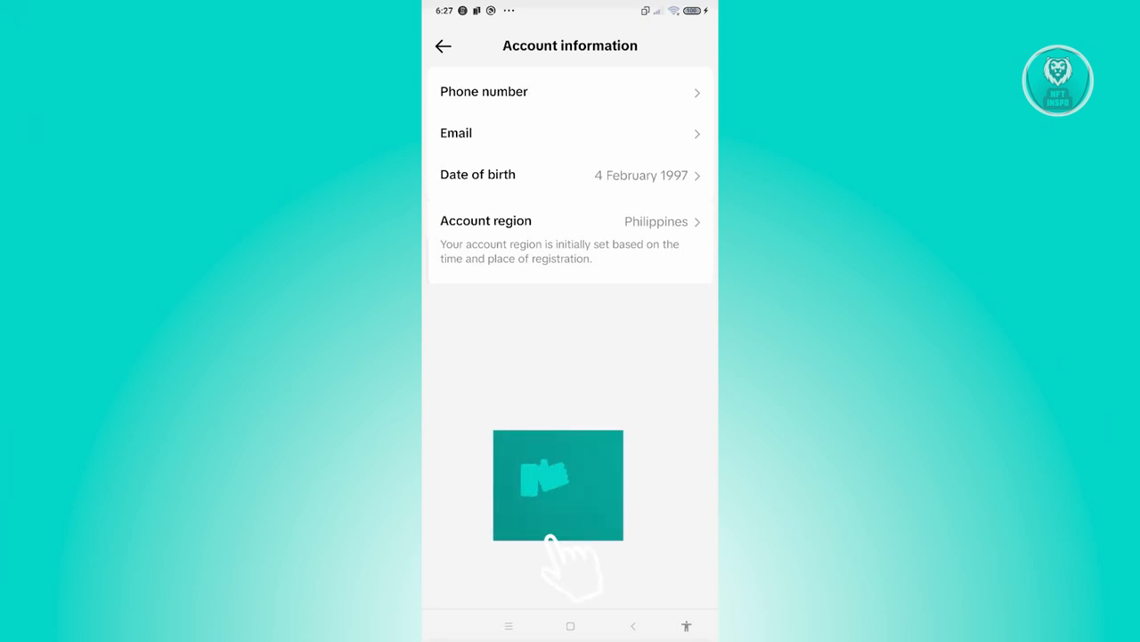
click(558, 485)
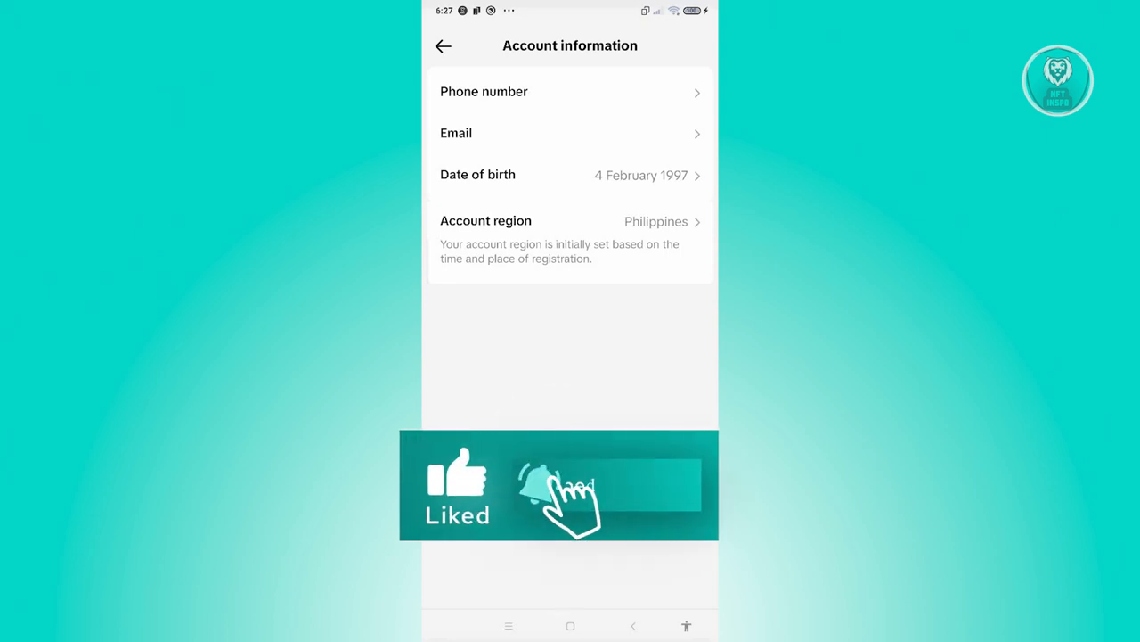